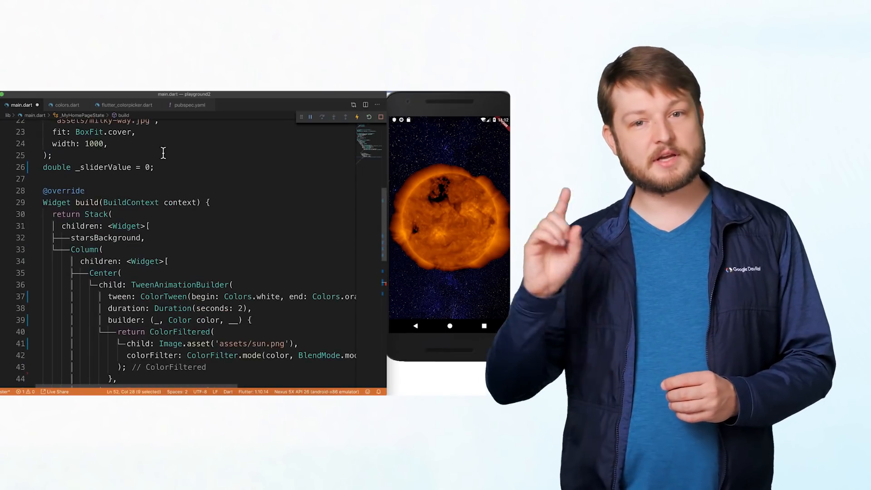
Step: Declare Color _newColor = Colors.white, use it as the ColorTween end, and retint the sun via the slider
{"action": "type", "text": "Color _newColor = Col"}
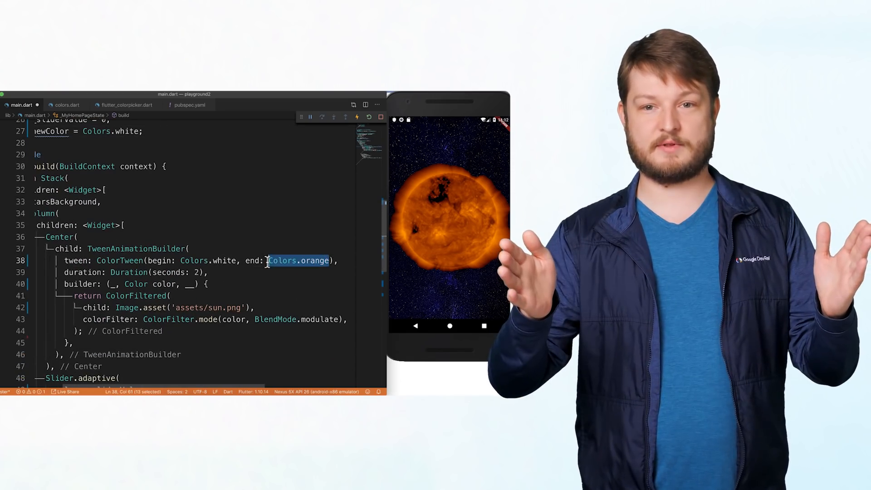
{"action": "type", "text": "_newColor"}
{"action": "left_click", "coordinate": [136, 272]}
{"action": "type", "text": "1"}
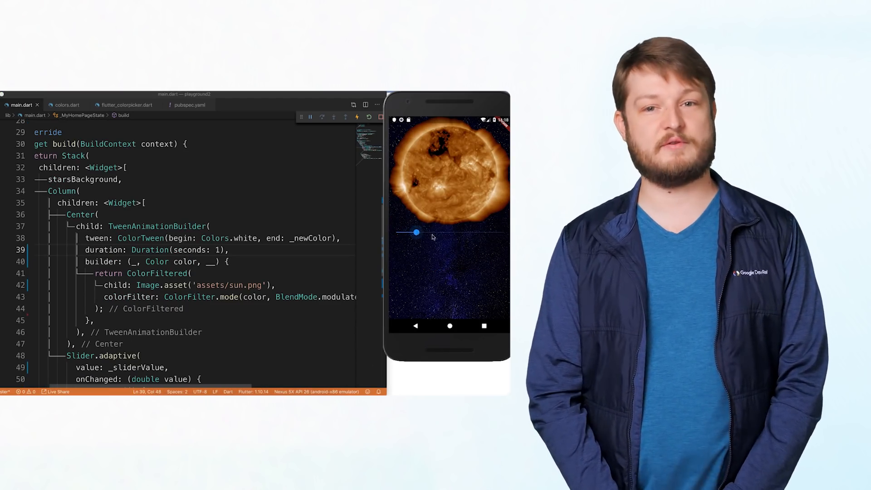
{"action": "left_click_drag", "start_coordinate": [414, 232], "coordinate": [460, 232]}
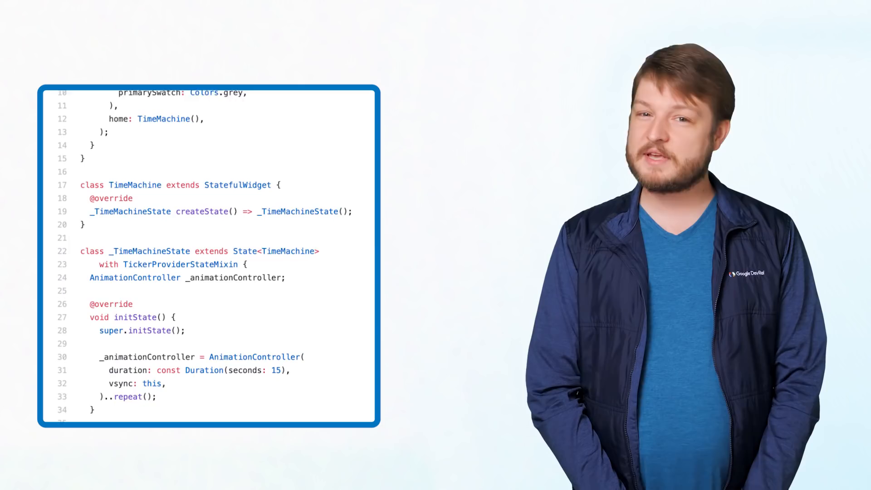
Step: Scroll through the slide's TimeMachine code with its repeating 15-second AnimationController
{"action": "scroll", "scroll_direction": "down", "scroll_amount": 3}
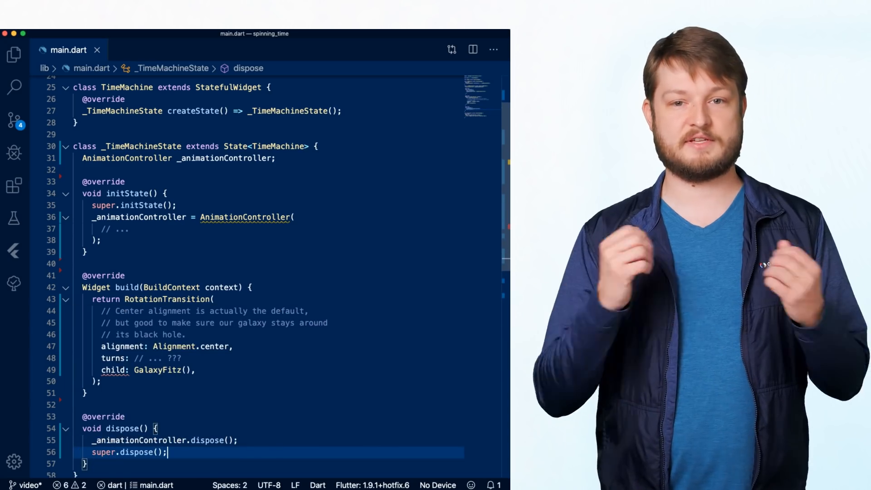
Step: Begin the AnimationController's duration argument with an empty Duration( in initState
{"action": "type", "text": "duration: Duration("}
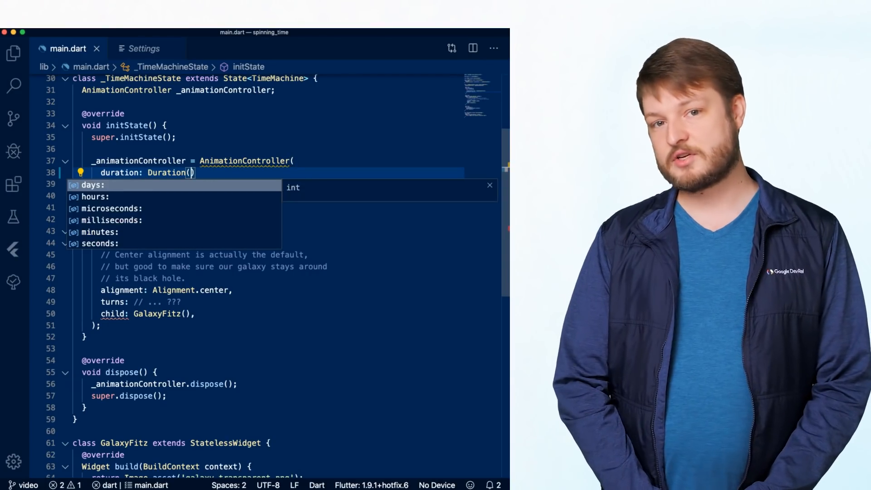
Step: Give the Duration seconds: 15 so the controller runs for 15 seconds
{"action": "type", "text": "seconds: 15"}
{"action": "type", "text": "vsync: ,"}
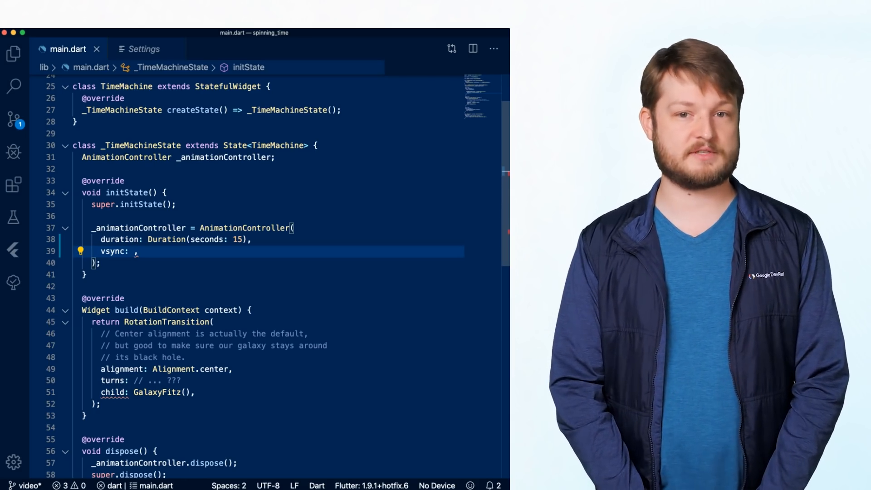
Step: Set vsync to this and mix SingleTickerProviderStateMixin into the state class
{"action": "type", "text": "this"}
{"action": "type", "text": "with S"}
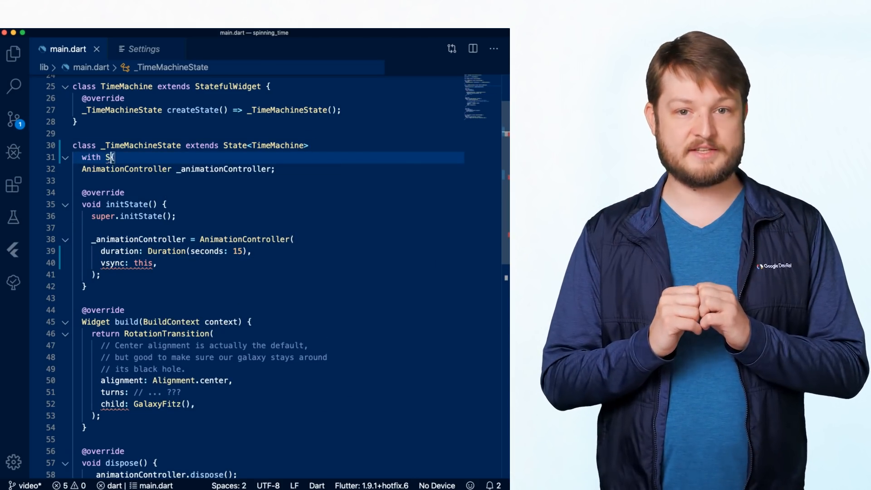
{"action": "type", "text": "ingleTickerProviderStateMixin"}
{"action": "left_click", "coordinate": [268, 274]}
{"action": "type", "text": ")..repeat("}
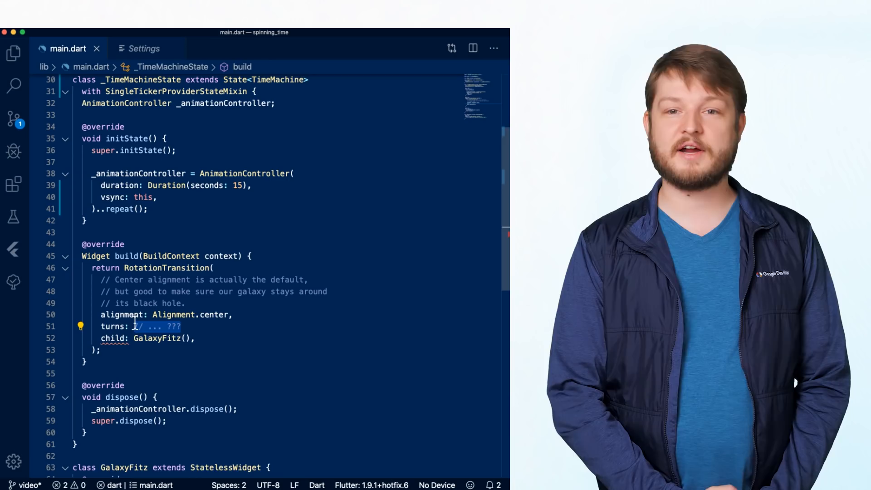
Step: Replace the turns placeholder with _animationController in the RotationTransition
{"action": "type", "text": "_animationController"}
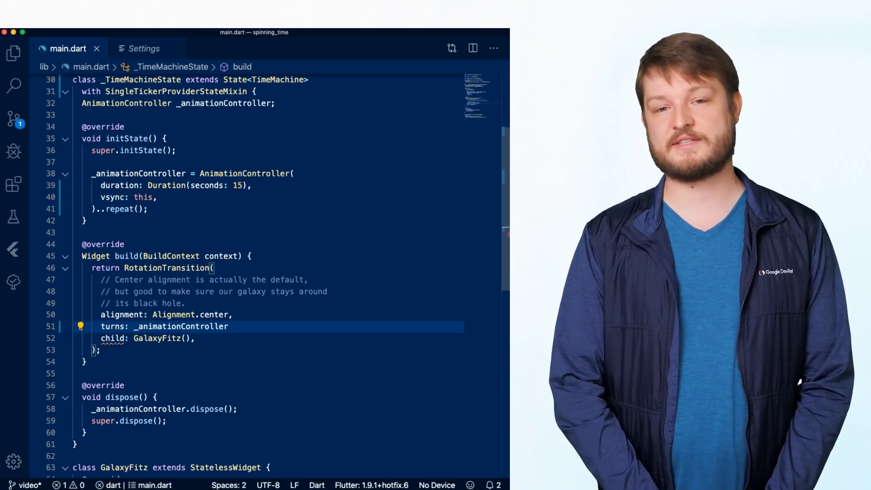